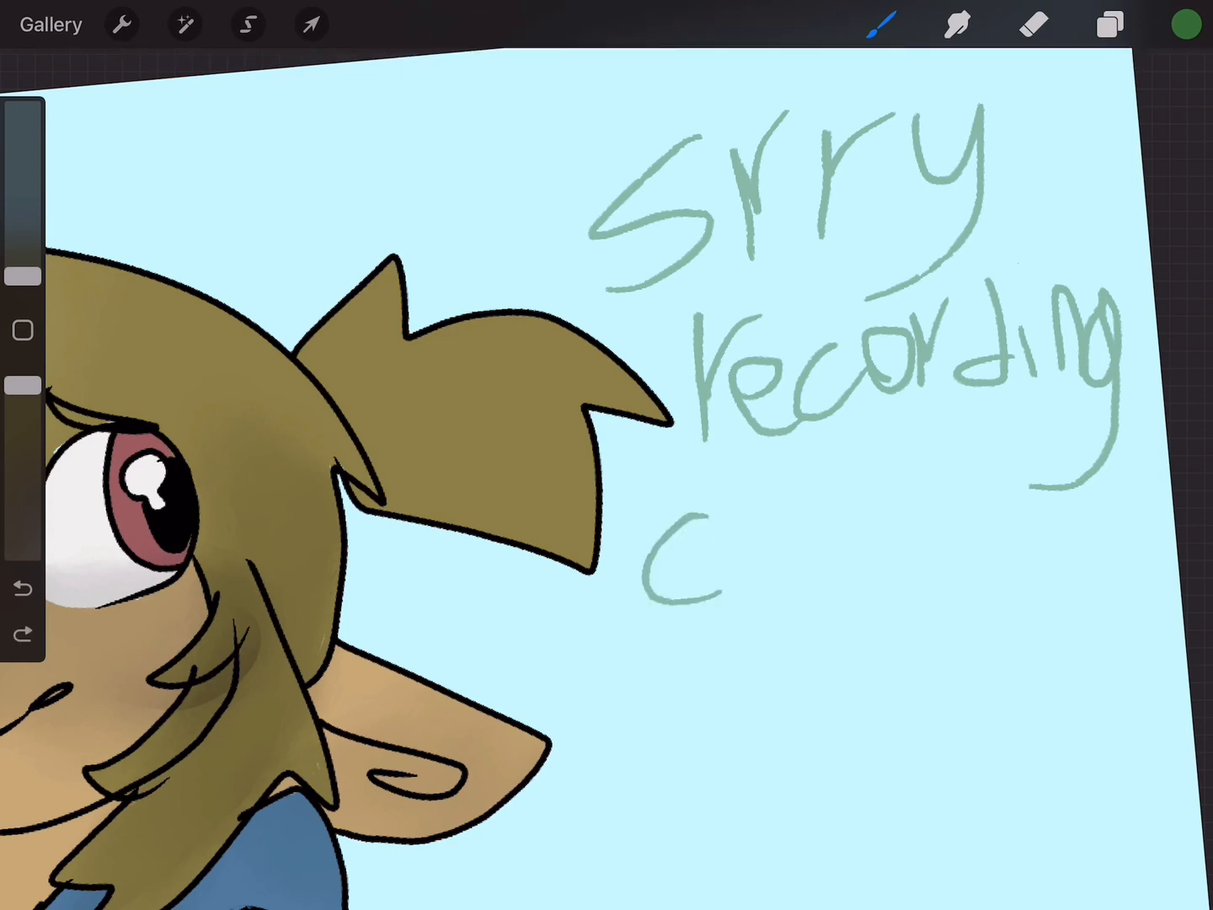
- Remove the 'srry recording' scribble from the light blue background and fit the canvas in view
left_click(1032, 23)
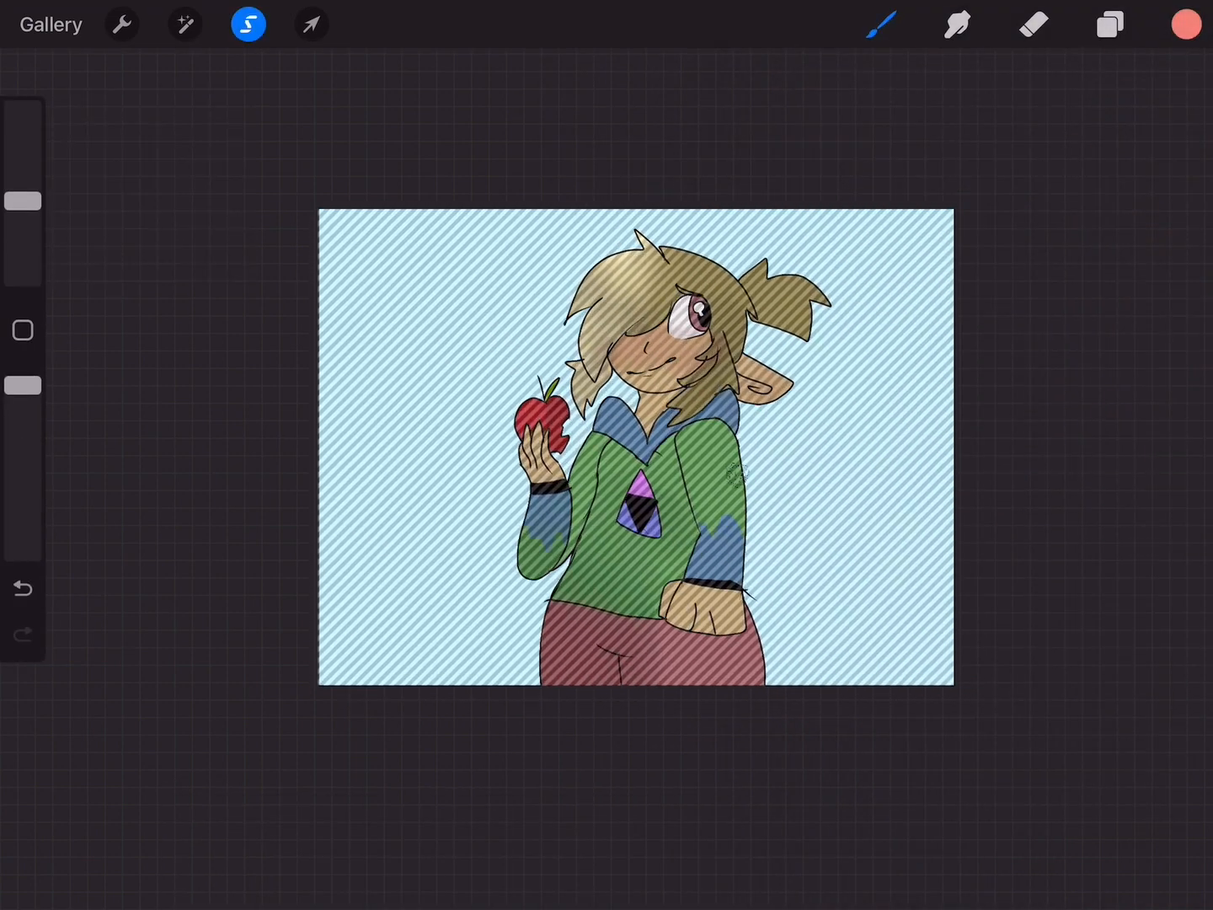
- Select the layer to paint on from the Layers panel, then bring up the Colors picker
left_click(1109, 24)
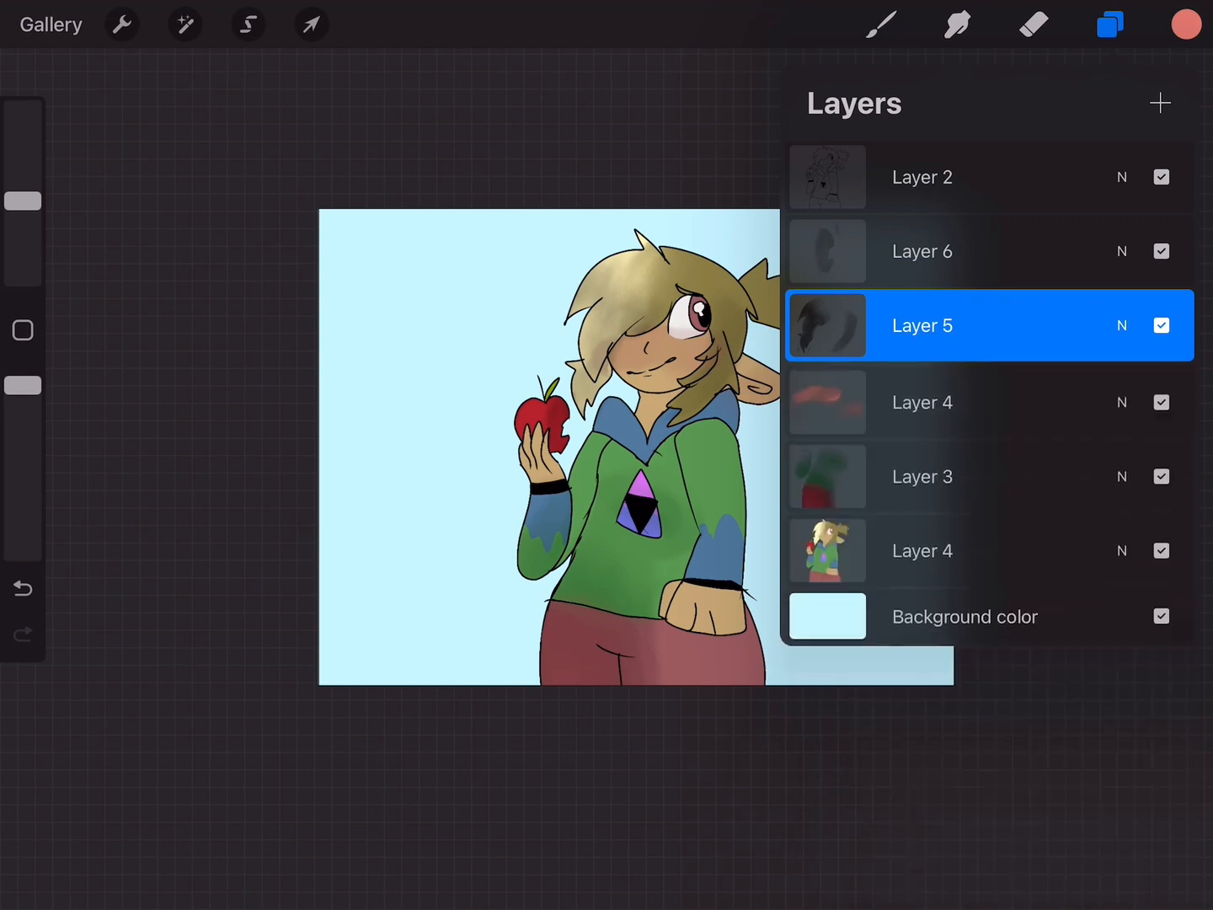
left_click(248, 24)
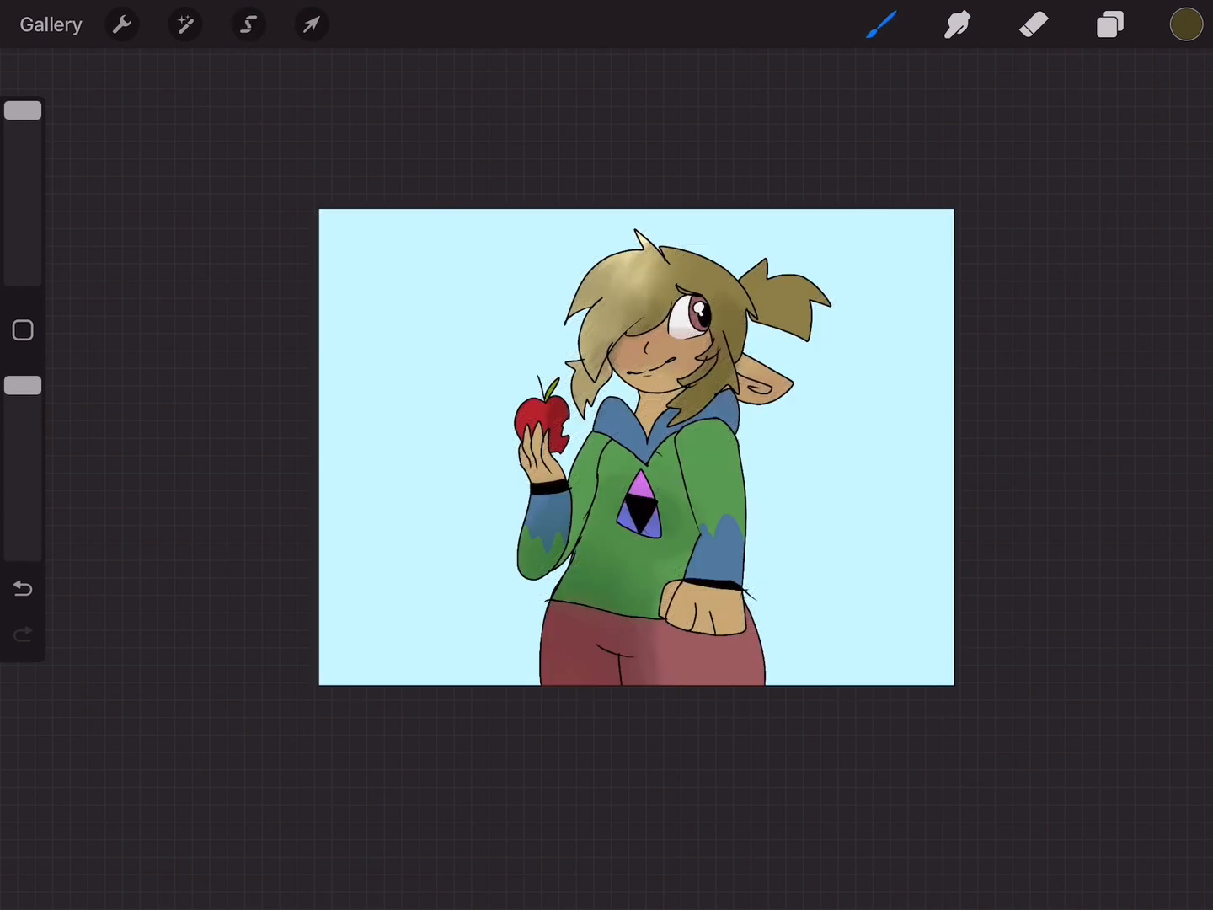
left_click(248, 23)
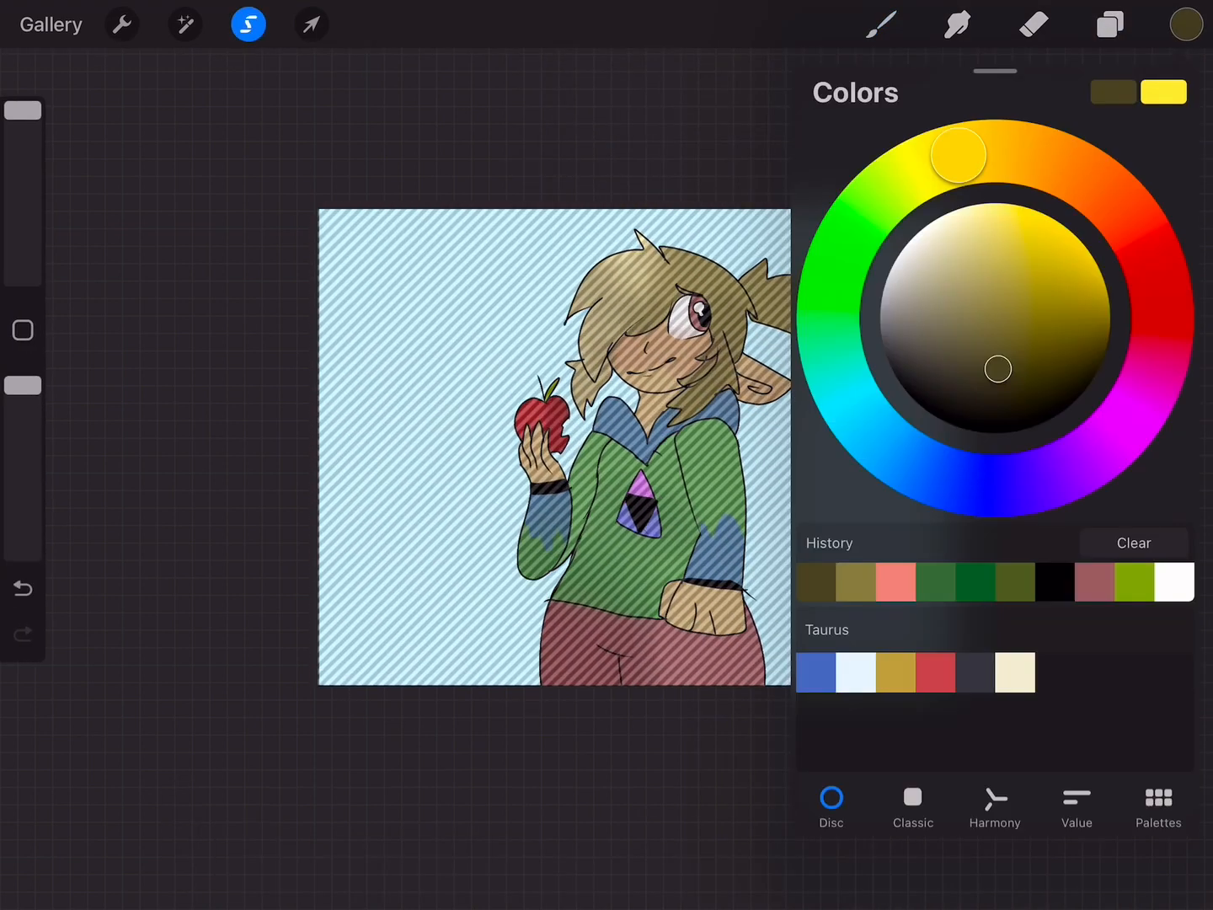